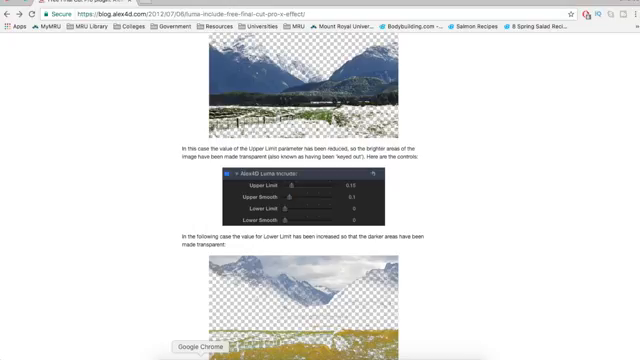
Drag the first clip's Alex4D Luma Include Upper Limit down to about 0.33.
scroll("up", 3)
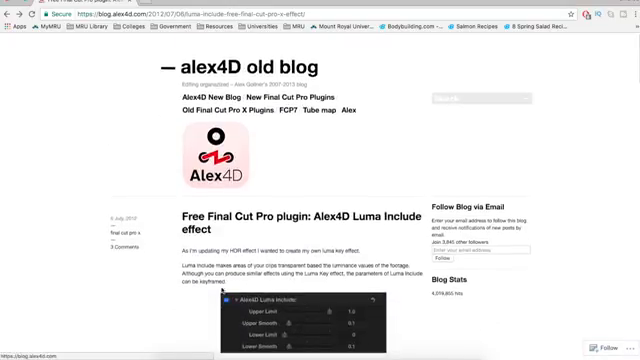
scroll("down", 3)
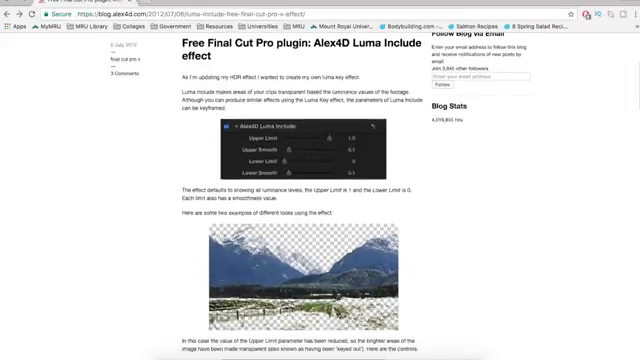
scroll("down", 3)
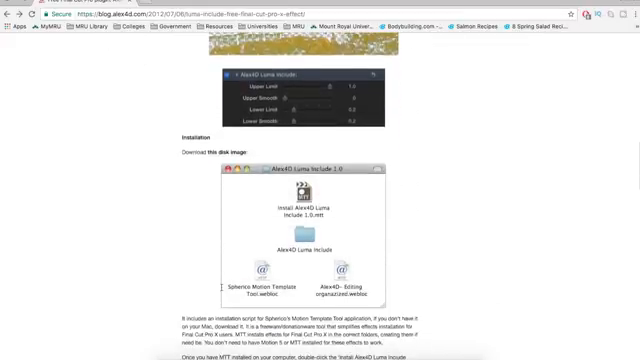
scroll("down", 3)
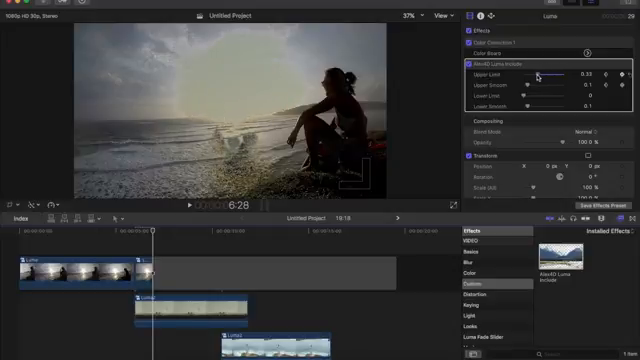
left_click_drag(537, 77, 512, 77)
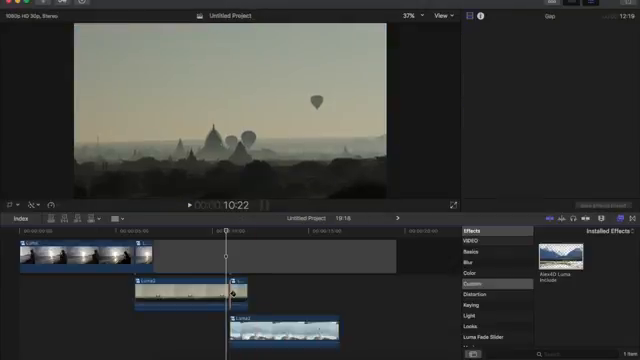
left_click(235, 285)
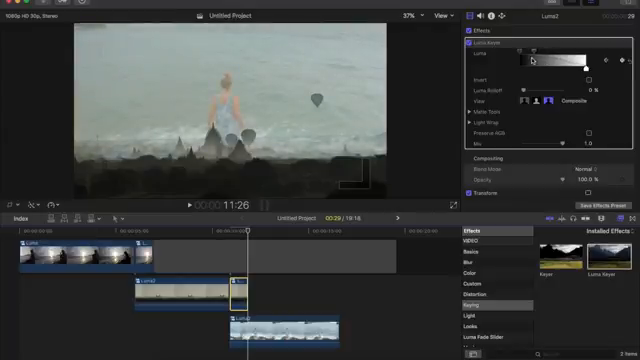
Adjust Luma2's Luma Keyer range handles and return the playhead to the overlap start.
left_click_drag(535, 57, 545, 60)
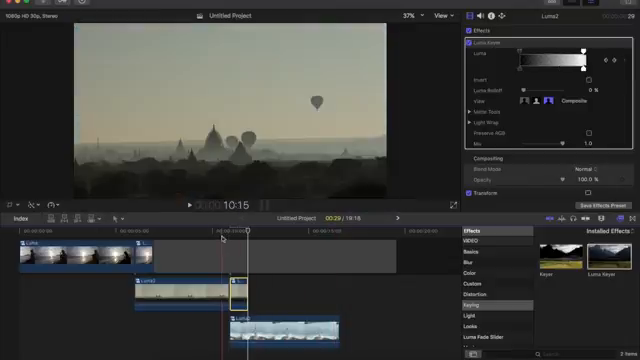
left_click(190, 198)
type("letter")
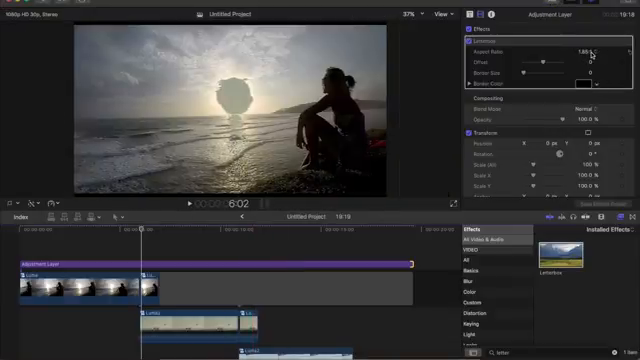
Choose 2.35:1 as the adjustment layer's Letterbox Aspect Ratio in the Video Inspector.
left_click(588, 53)
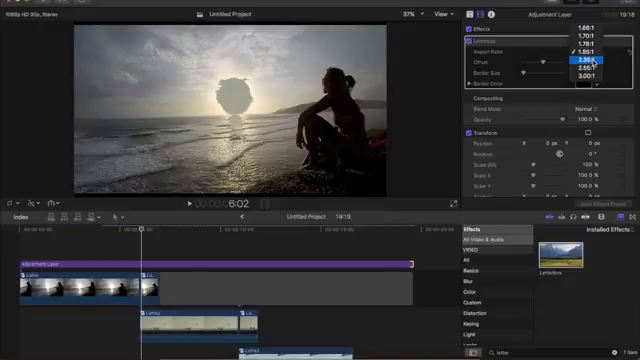
left_click(578, 66)
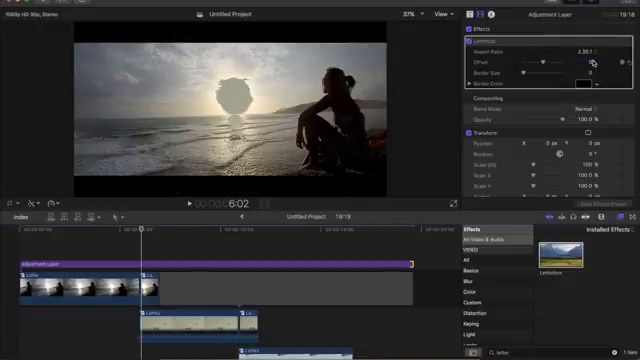
left_click(198, 265)
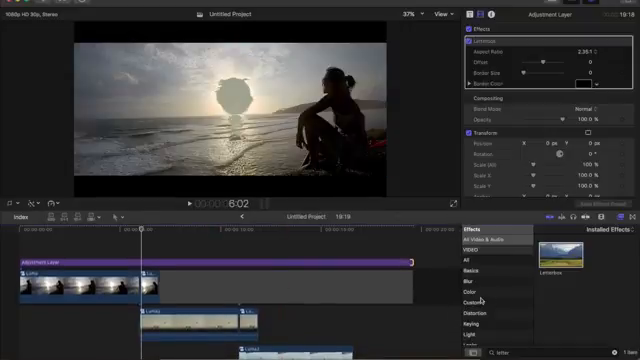
scroll("down", 3)
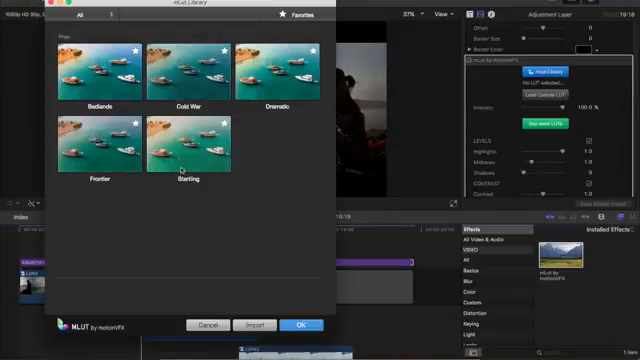
Pick and confirm the Startling LUT from the mLut Free Pack library.
left_click(190, 145)
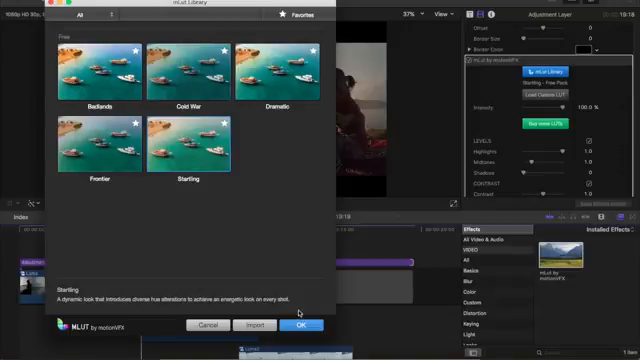
left_click(299, 325)
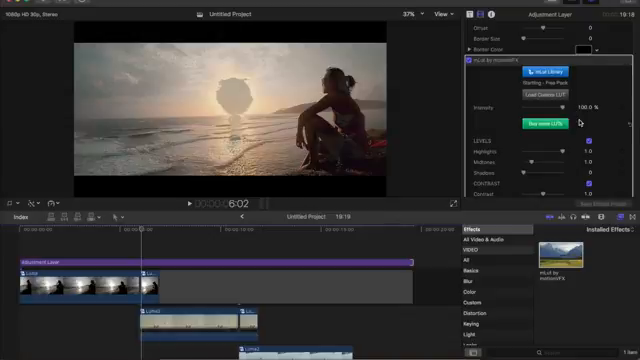
Set the mLut Intensity slider to about 52.83%.
left_click_drag(560, 106, 535, 106)
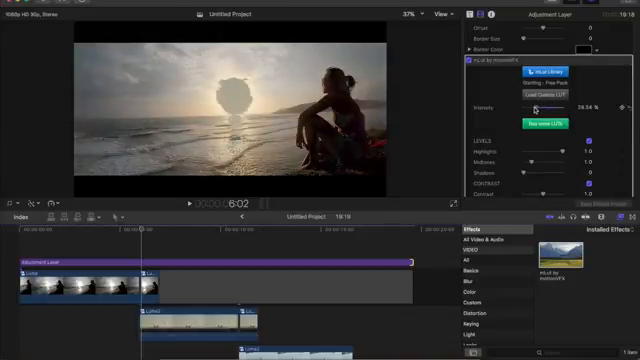
left_click_drag(538, 108, 557, 108)
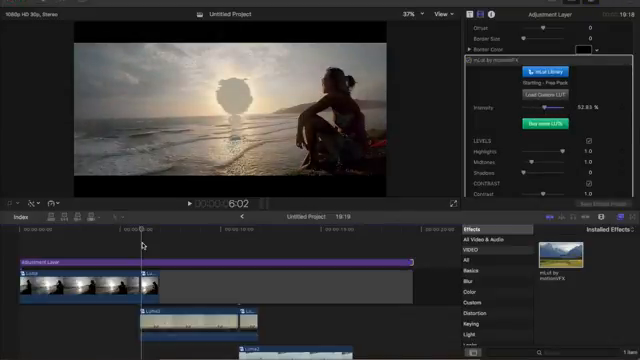